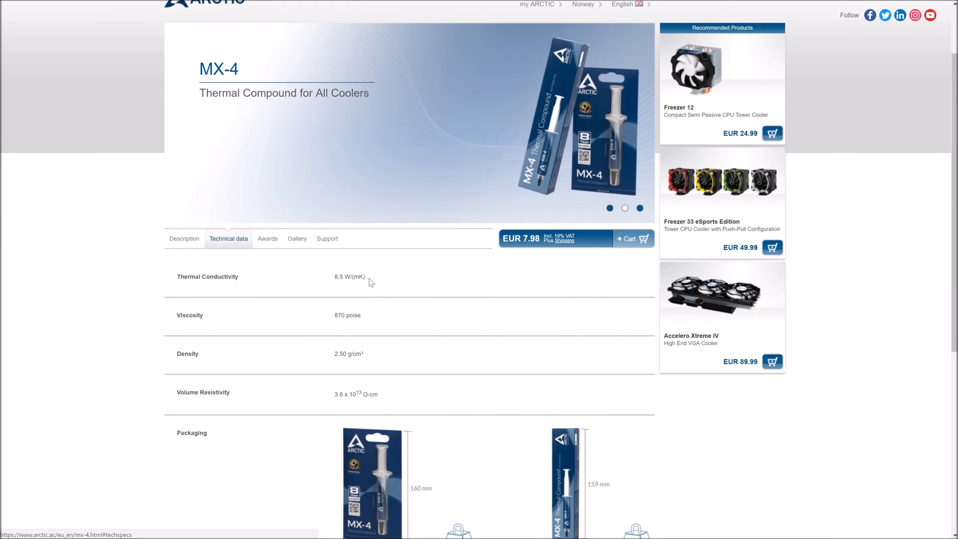
- Scroll down the Arctic MX-4 technical data to review its specifications
scroll("down", 3)
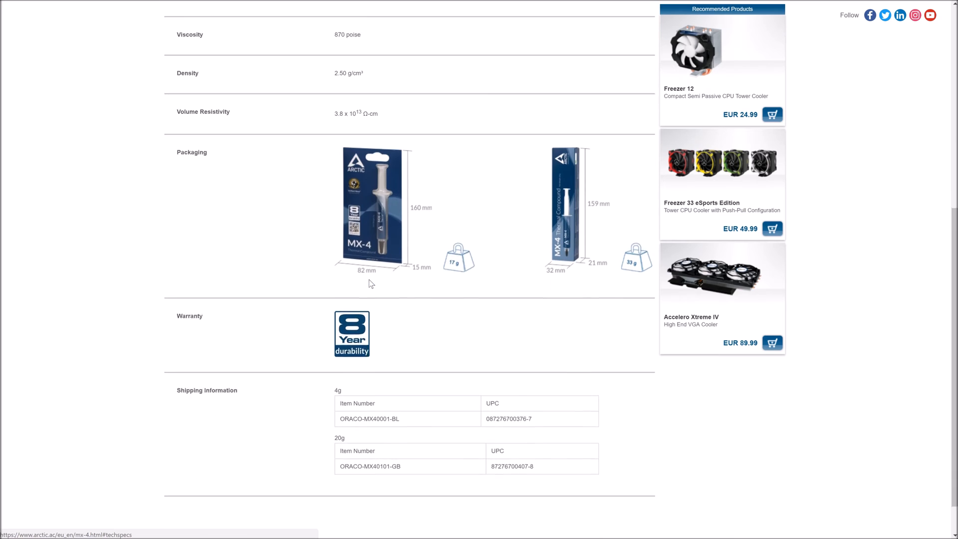
scroll("down", 3)
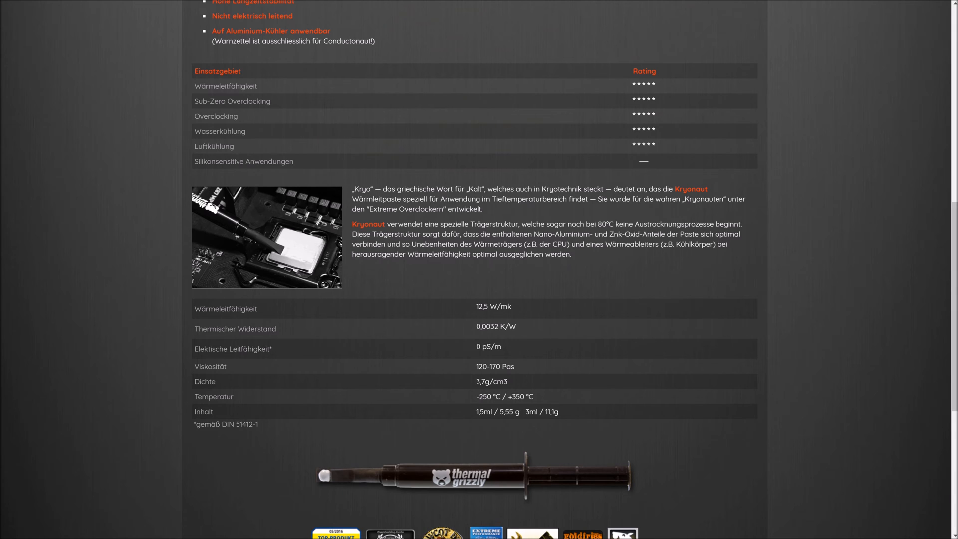
mouse_move(420, 402)
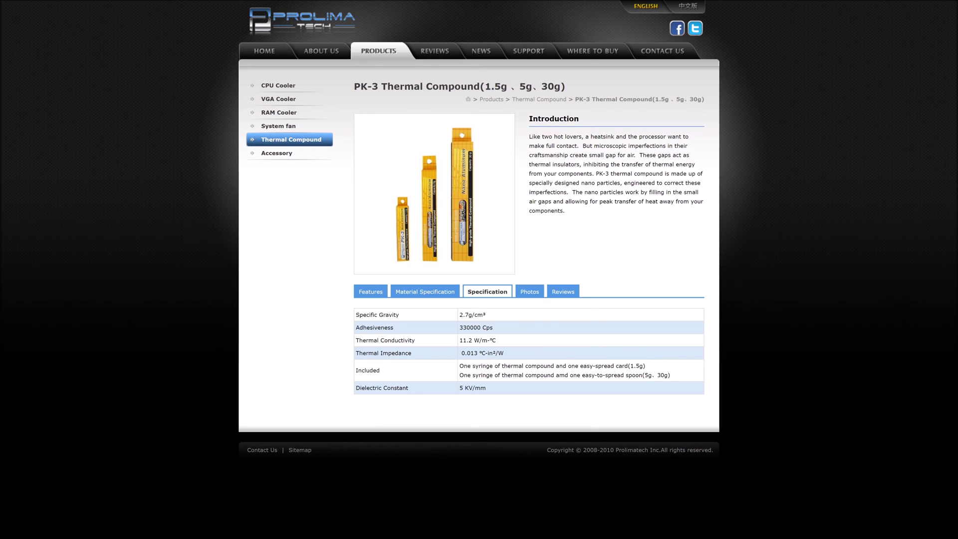
left_click(526, 291)
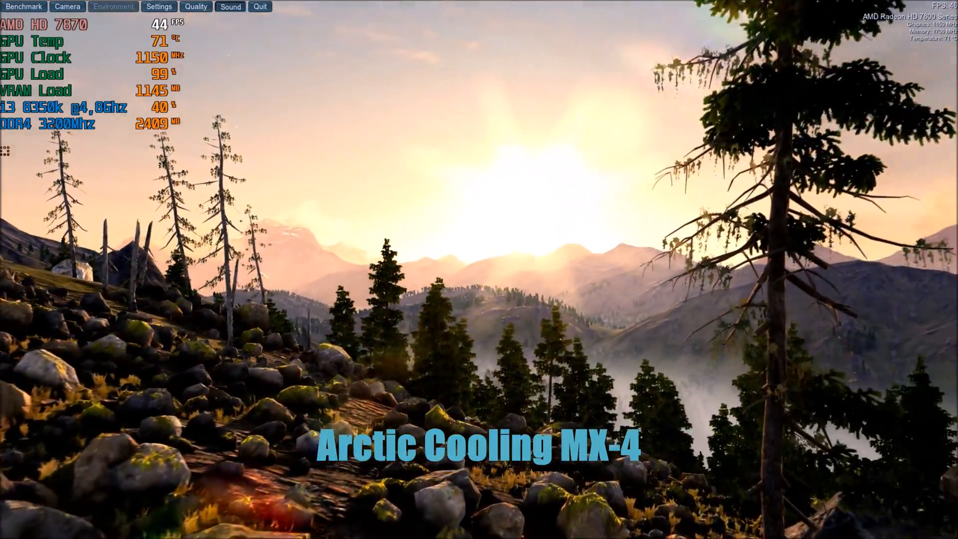
left_click(113, 7)
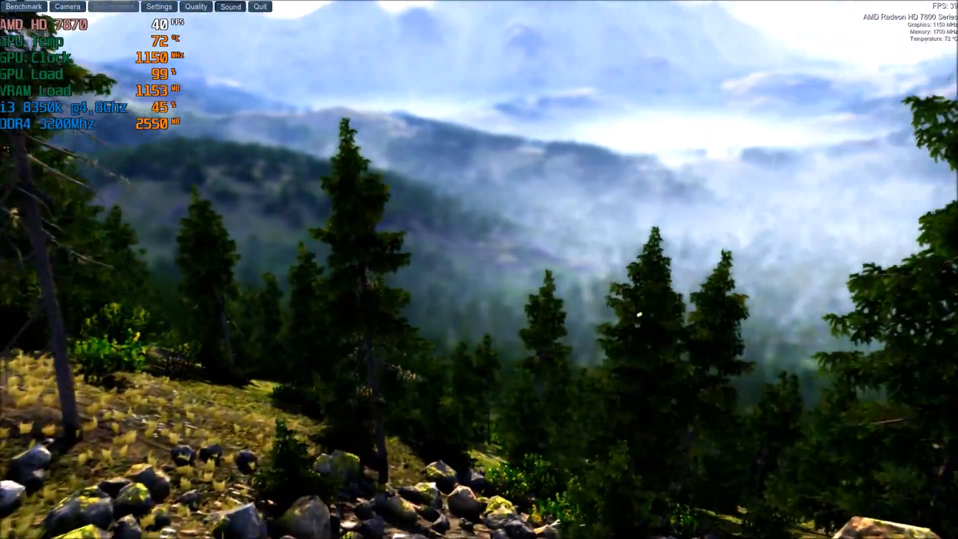
left_click(113, 7)
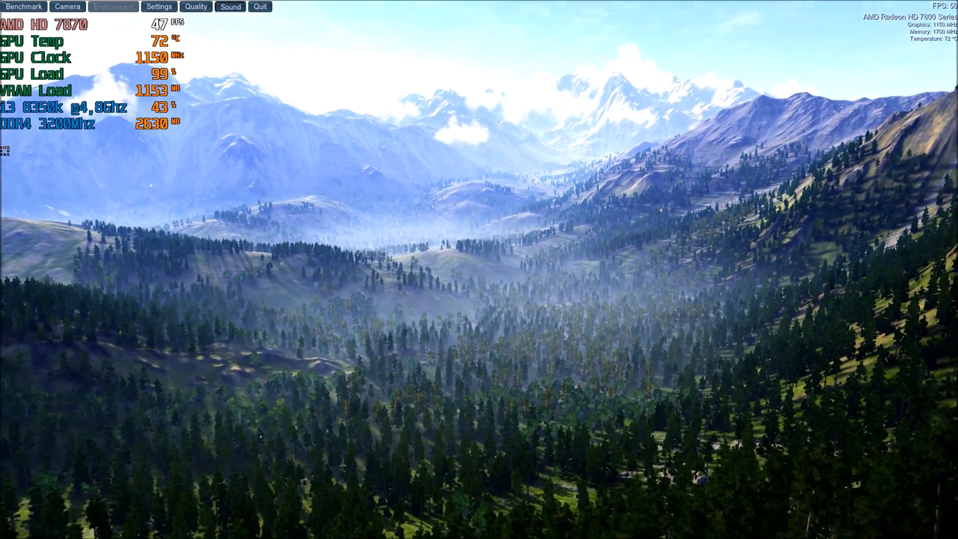
left_click(113, 7)
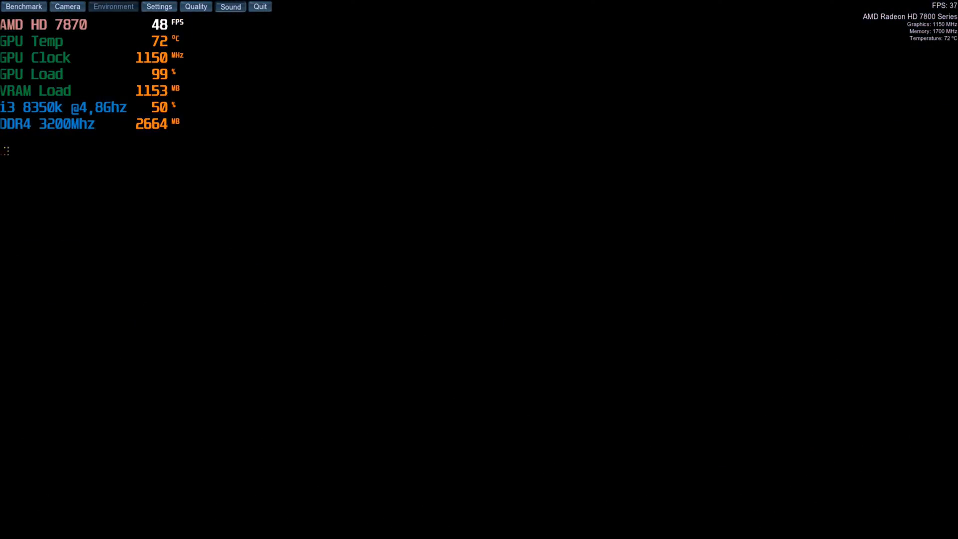
left_click(23, 6)
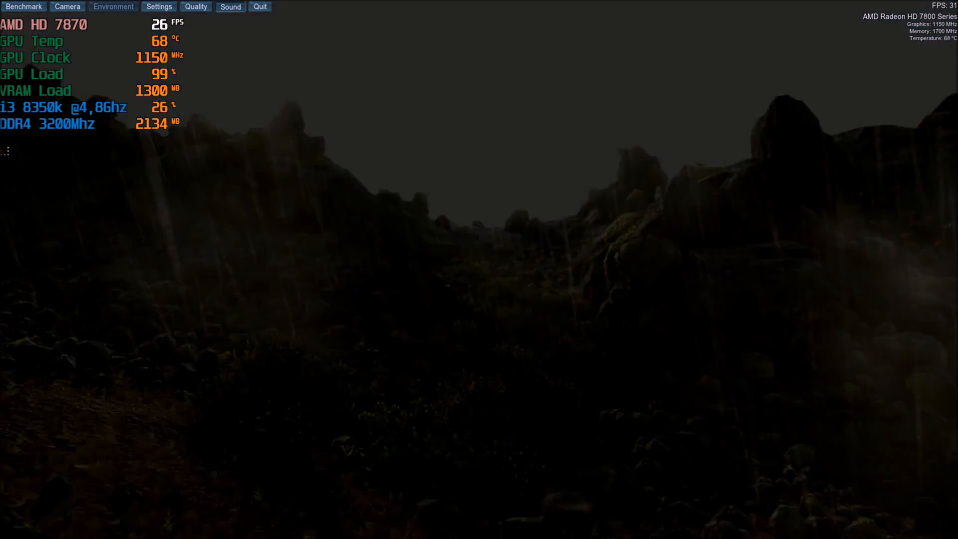
left_click(113, 7)
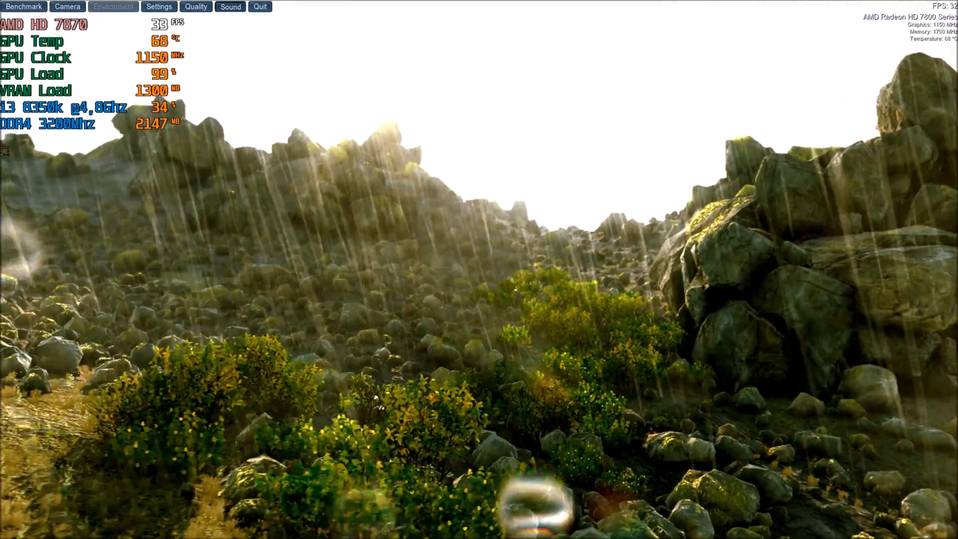